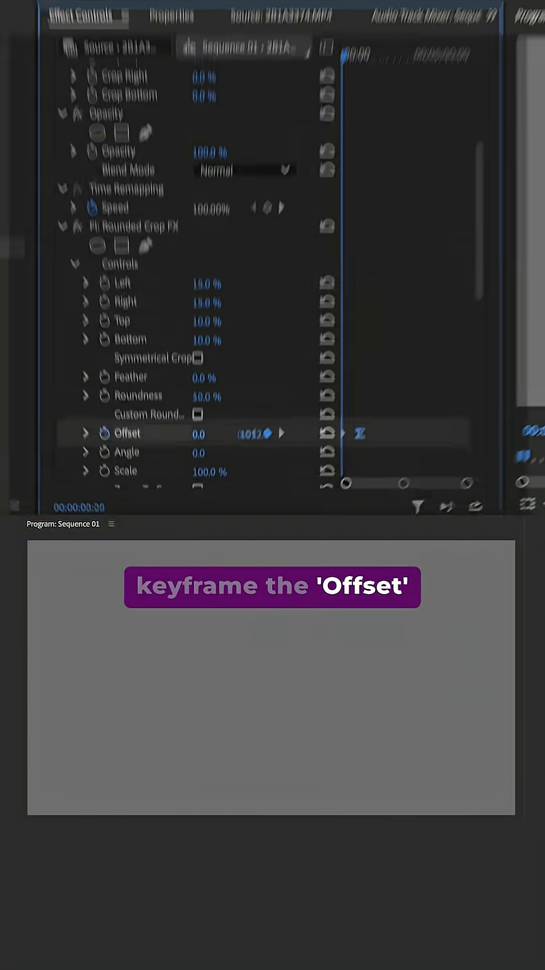
Step: Add a keyframe on the Rounded Crop FX Offset value for the camera graphic
click(88, 418)
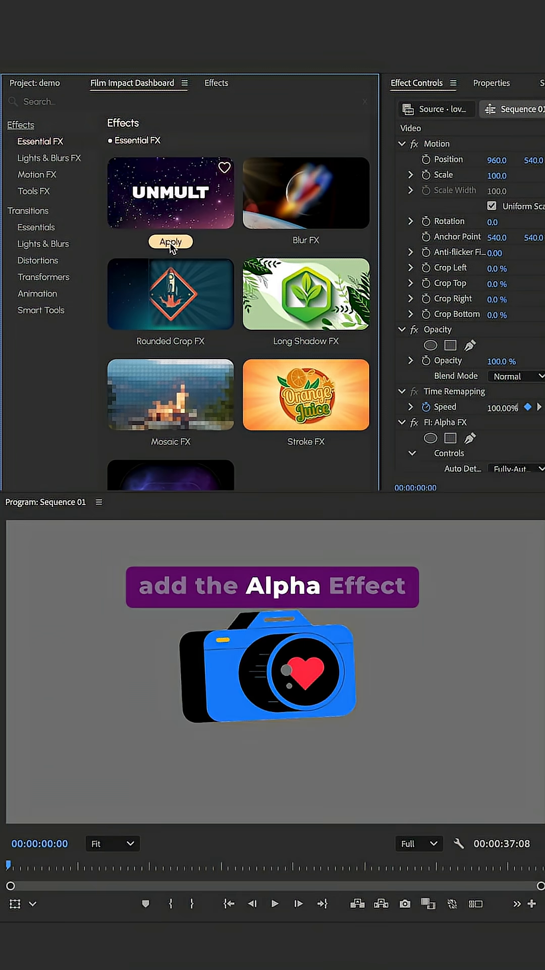
Step: Apply Unmult from the Film Impact Dashboard to remove the butterfly's checkerboard background
click(170, 241)
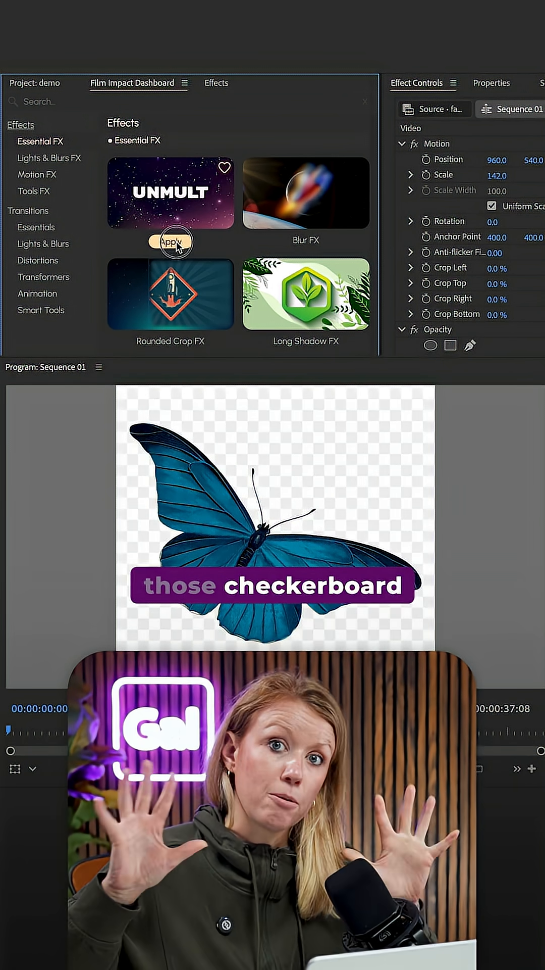
click(40, 310)
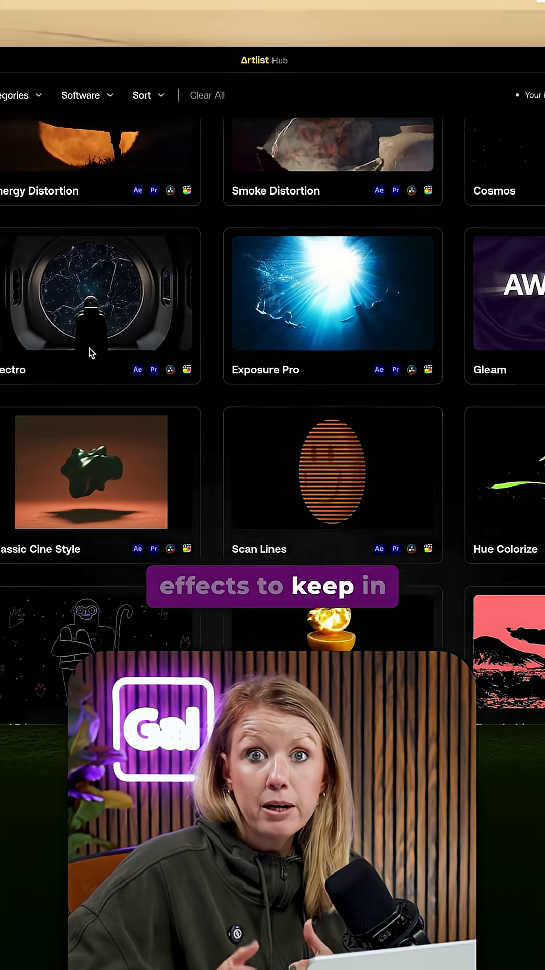
Step: Browse the Artlist Hub effects grid (Smoke Distortion, Exposure Pro, Scan Lines)
scroll(down, 3)
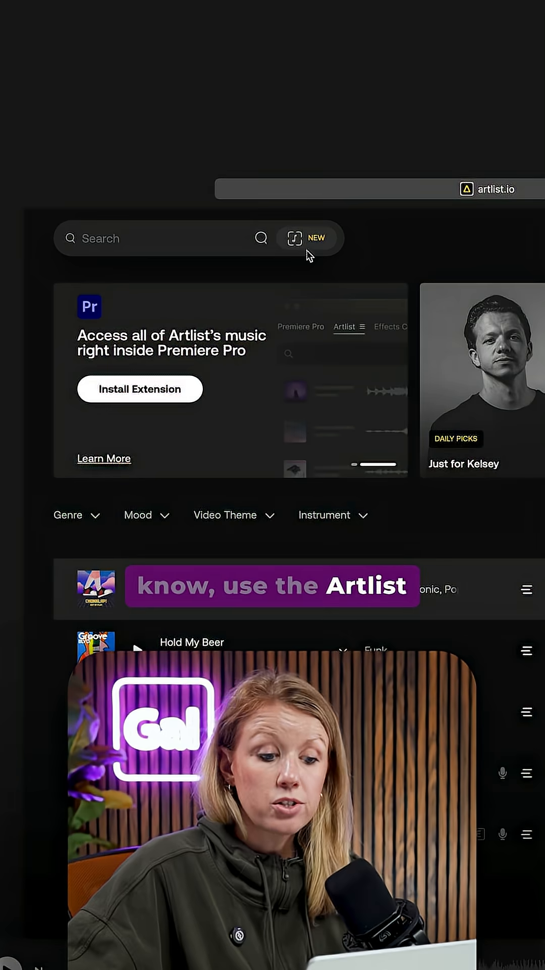
Step: Launch the NEW music search beside the Artlist music library search field
click(295, 238)
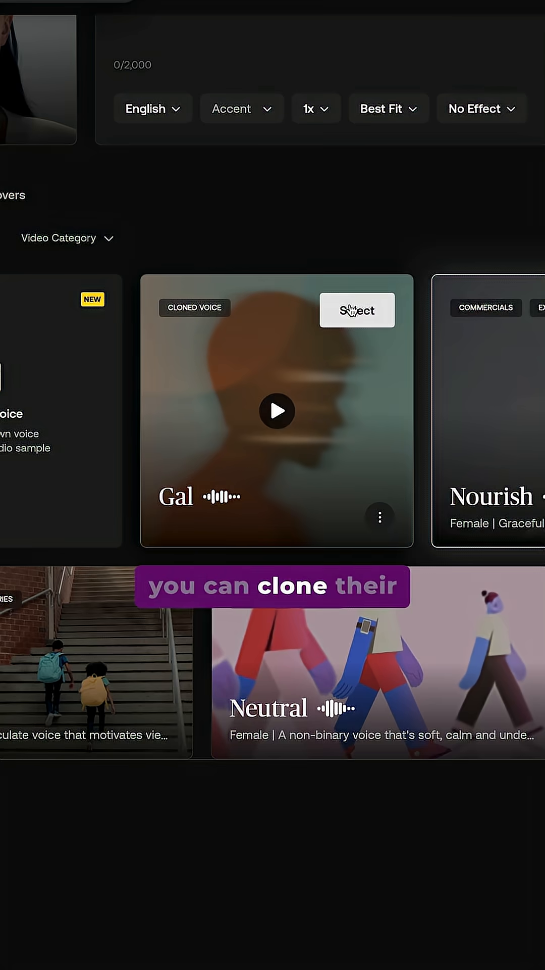
Step: Select the cloned voice Gal for the AI voiceover and reach its Text to Voice script box
click(357, 310)
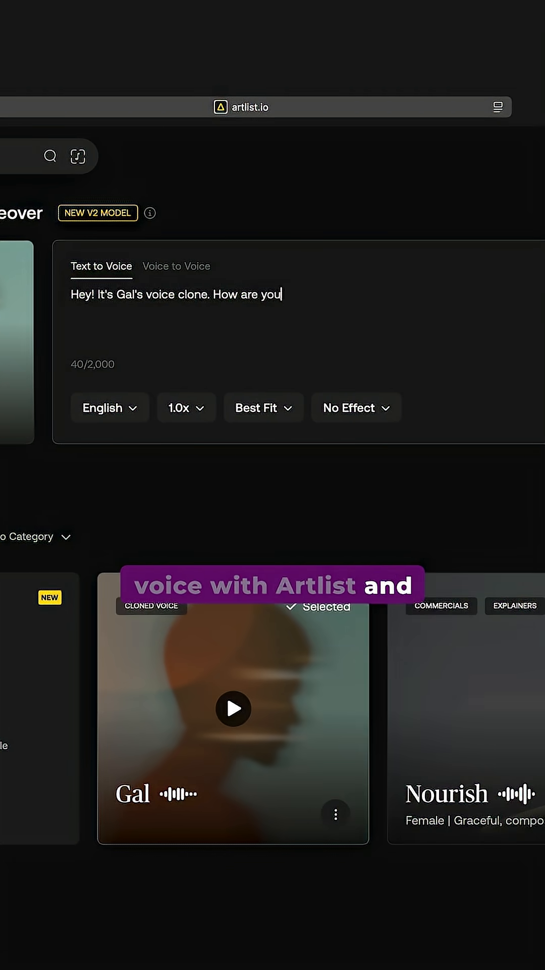
scroll(down, 3)
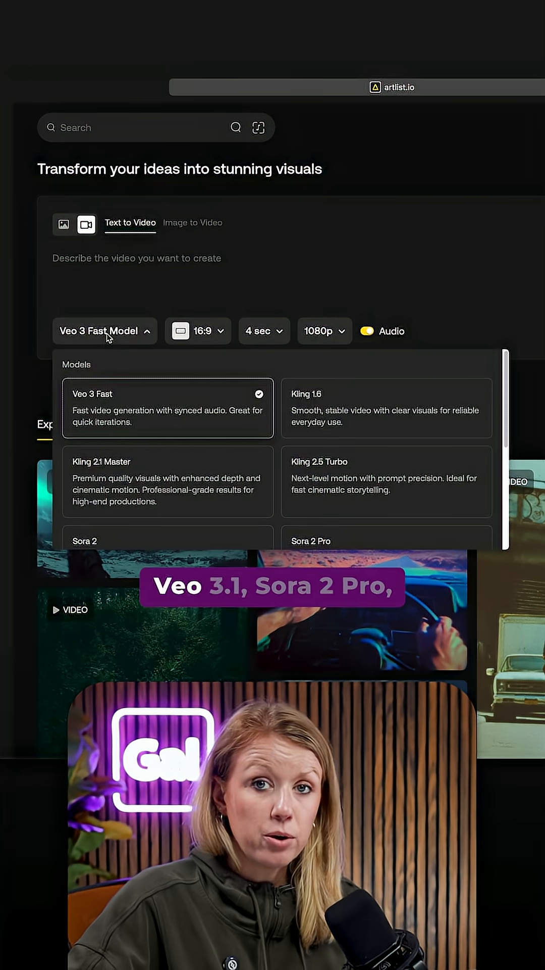
Step: Browse the text-to-video model list showing Sora 2 Pro, Veo 3.1 and Veo 3.1 Fast
scroll(down, 3)
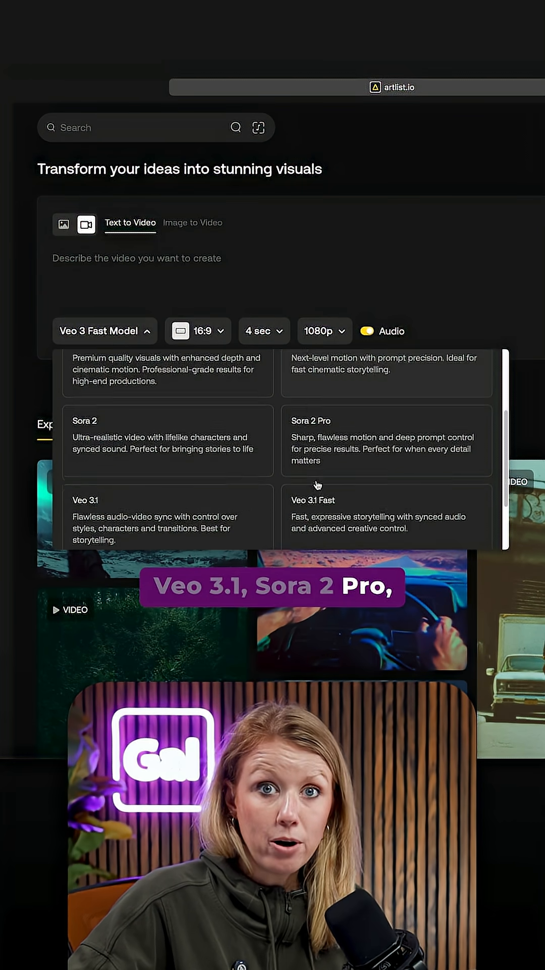